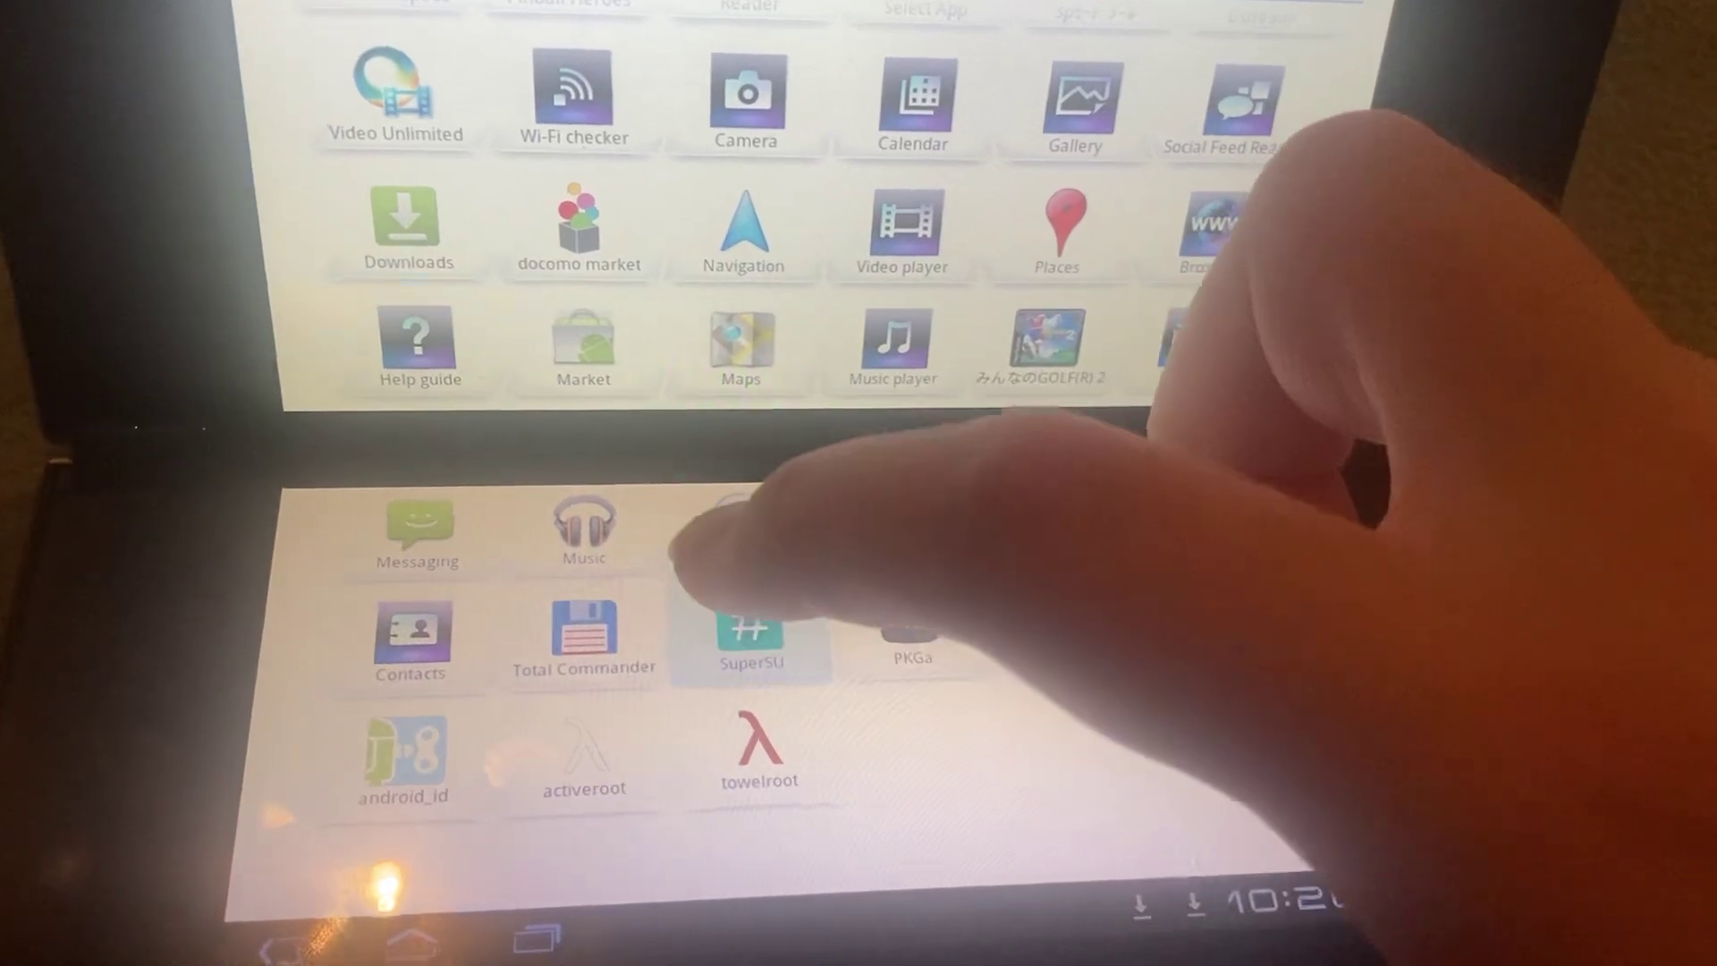
Step: Launch SuperSU from the lower-screen app drawer, reaching the 'no SU binary installed' dialog
left_click(751, 631)
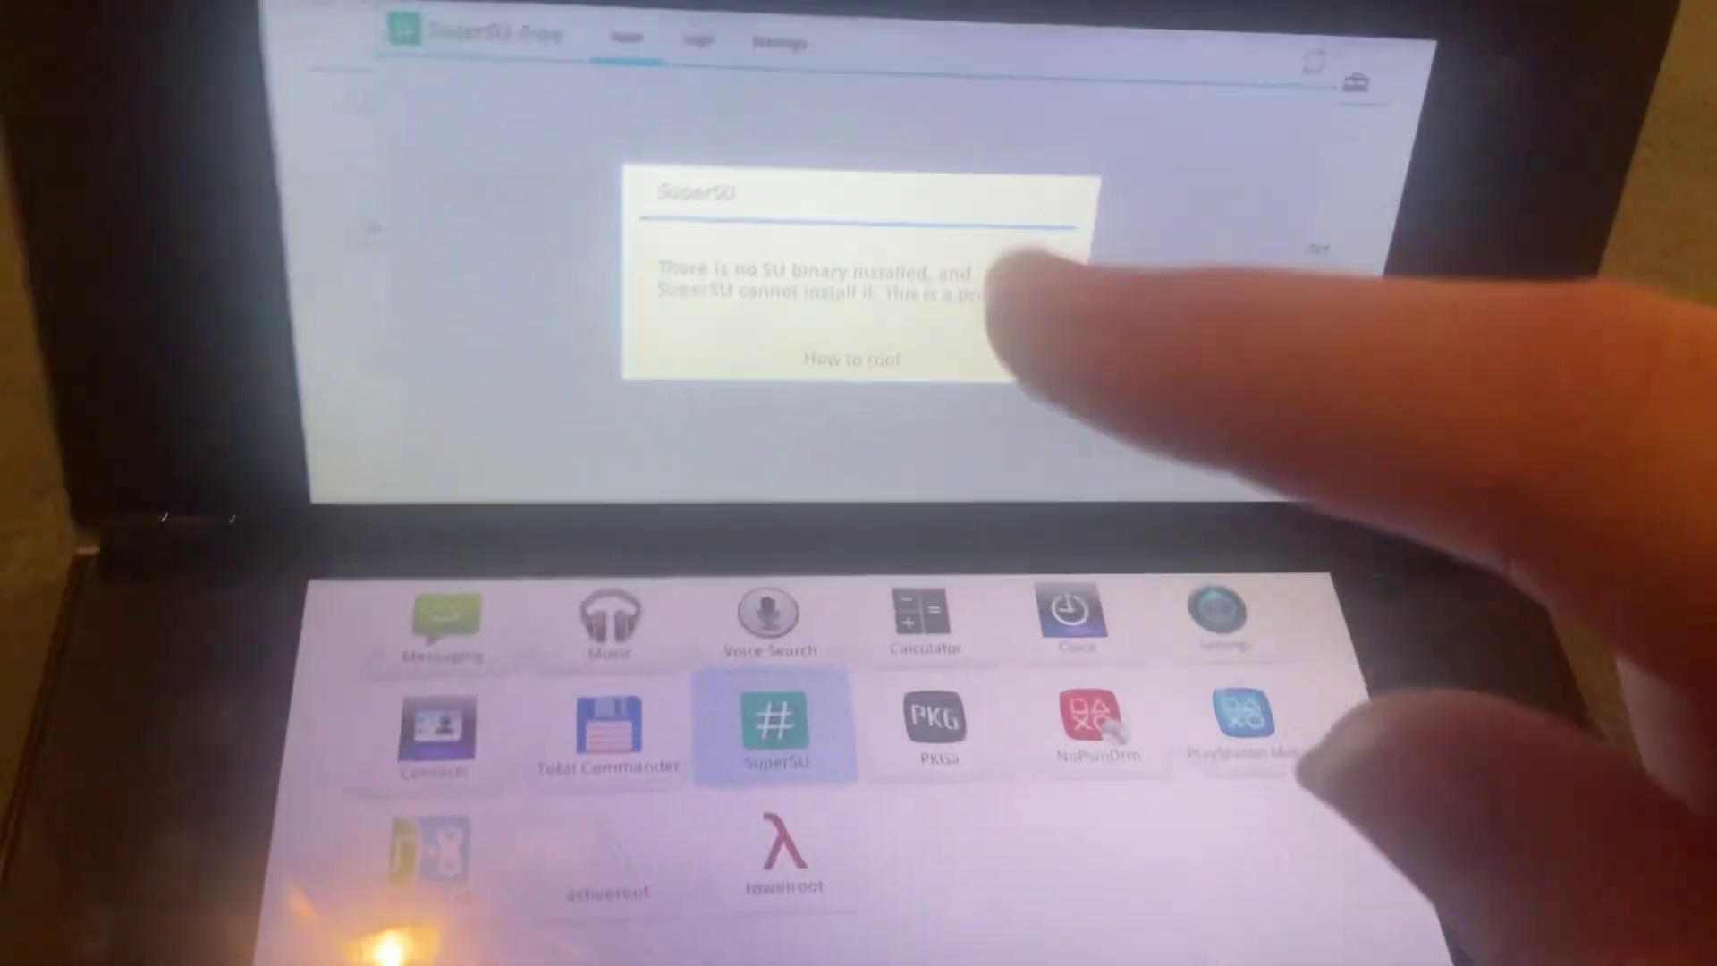